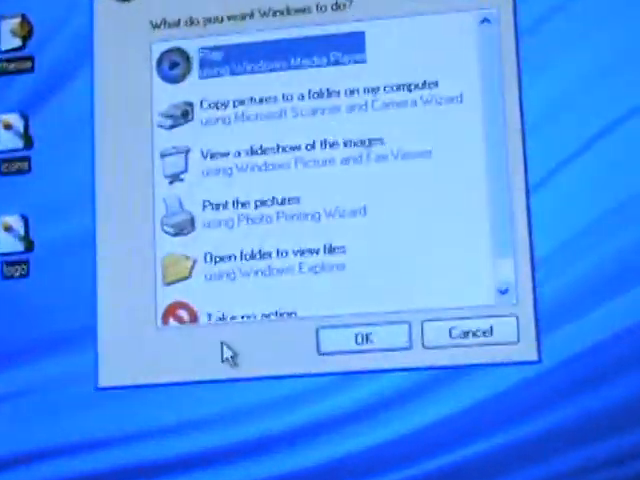
- View the SD card's files in an Explorer folder via the AutoPlay dialog
left_click(360, 336)
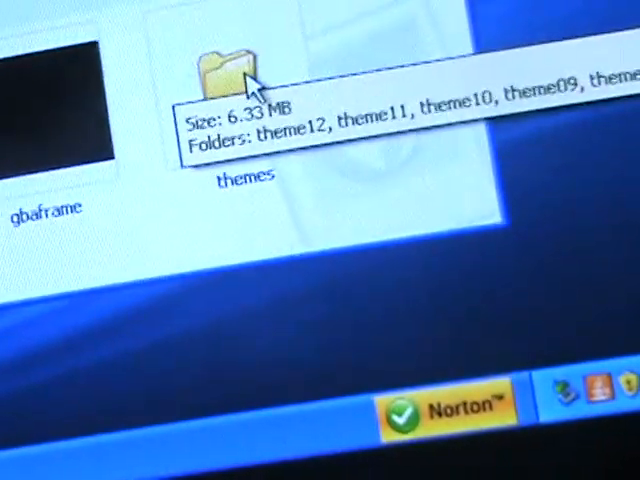
- Enter the themes folder holding the theme12, theme11 and theme10 subfolders
double_click(230, 70)
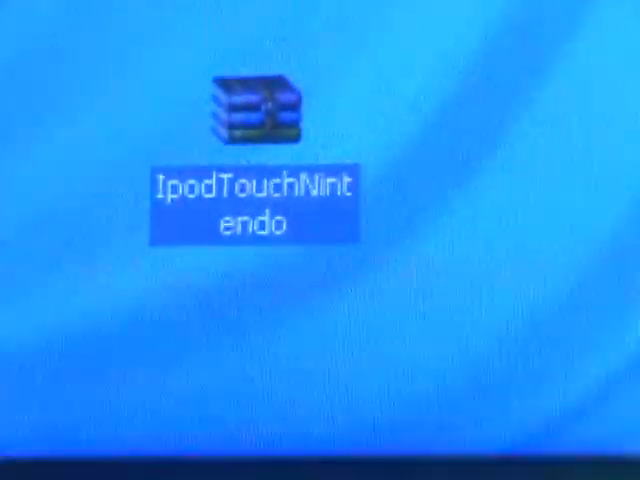
- Load the IpodTouchNintendo archive in WinRAR from the desktop
double_click(256, 110)
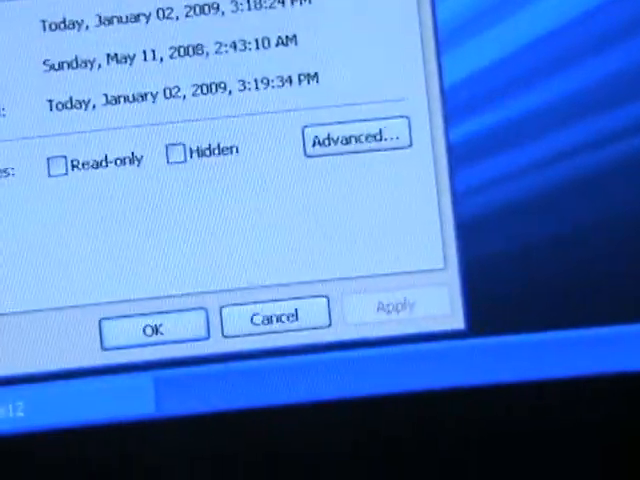
- Dismiss the Properties dialog with OK, leaving themes and theme12 windows open
left_click(154, 326)
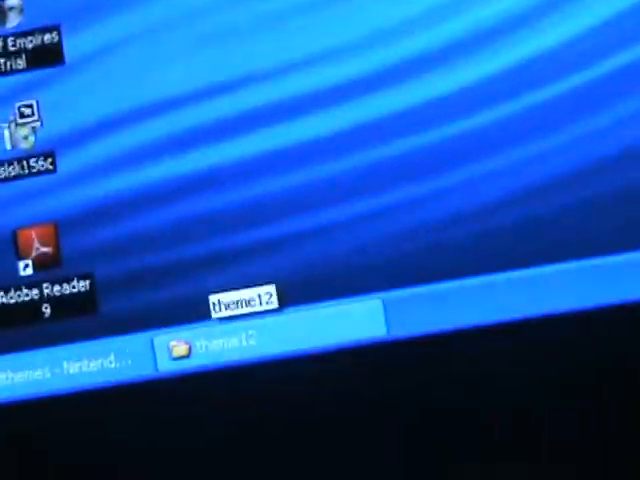